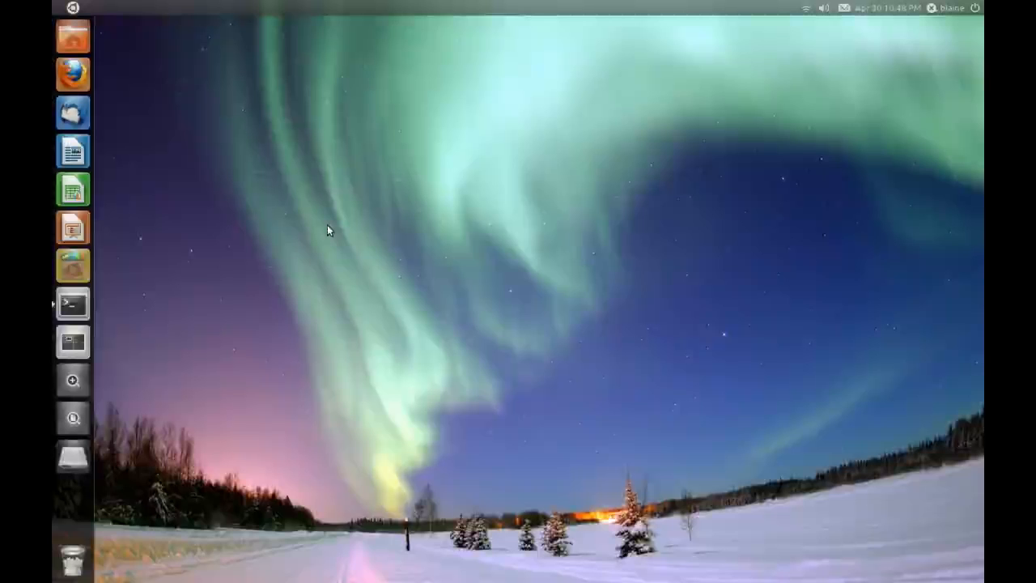
pyautogui.moveTo(126, 78)
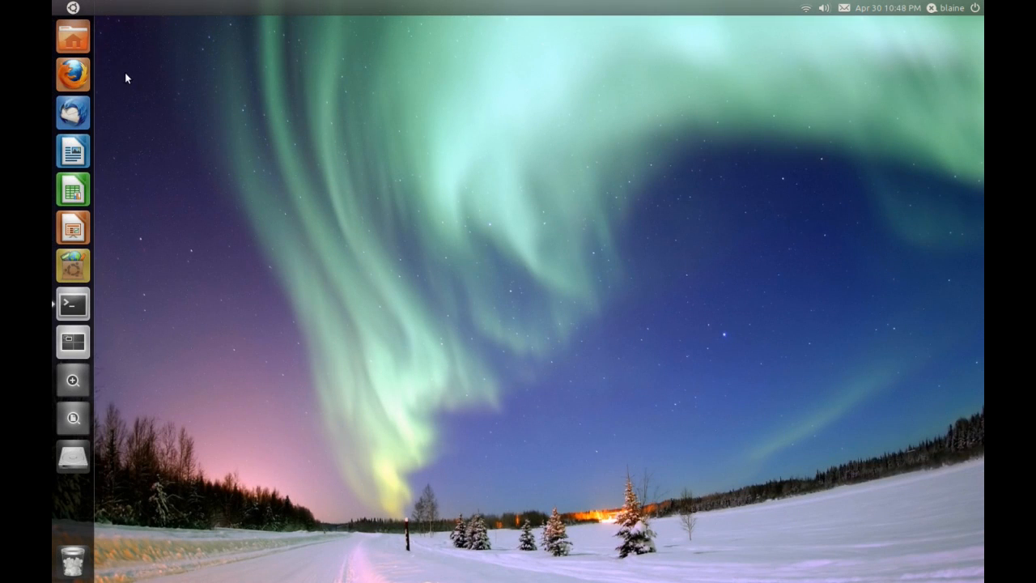
# - Open the home folder from the launcher, accept the proxy login, and raise Nautilus beside Firefox
pyautogui.click(73, 8)
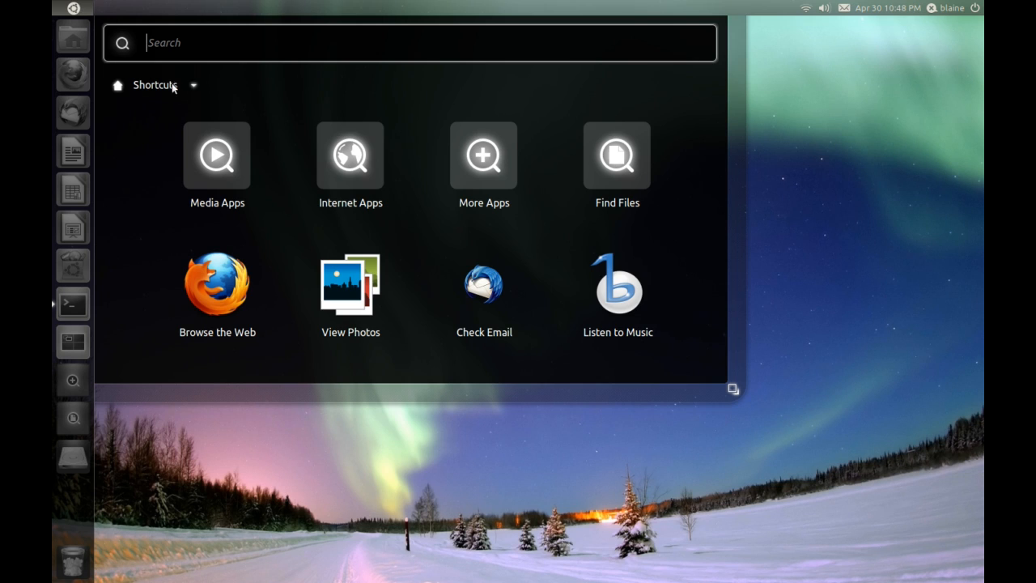
pyautogui.moveTo(350, 154)
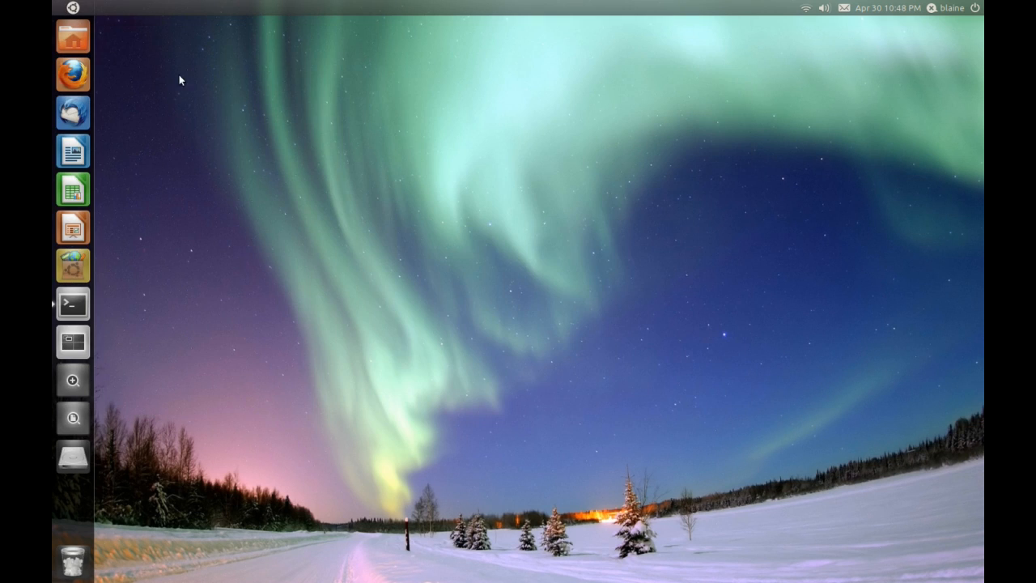
pyautogui.moveTo(283, 142)
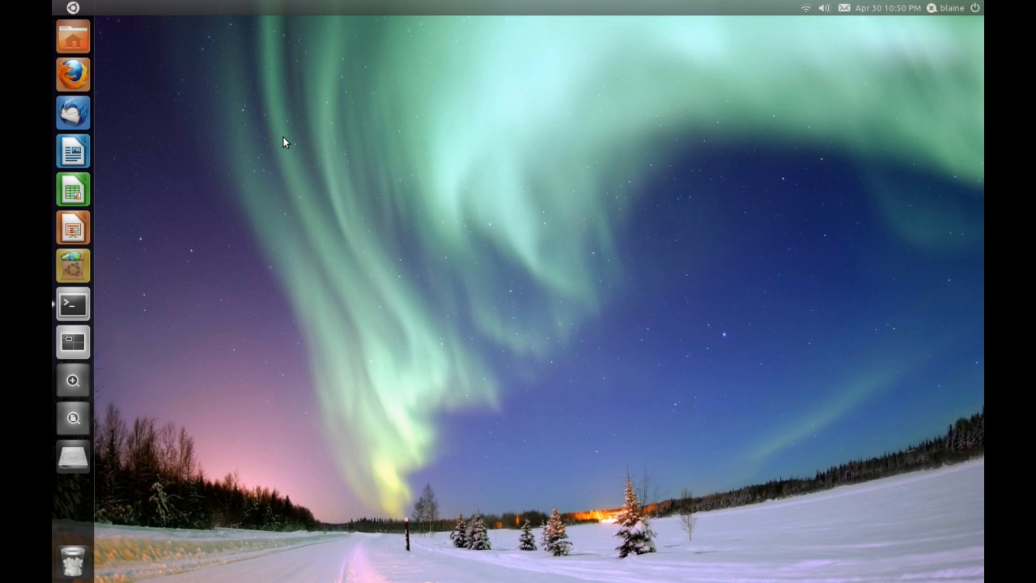
pyautogui.click(72, 9)
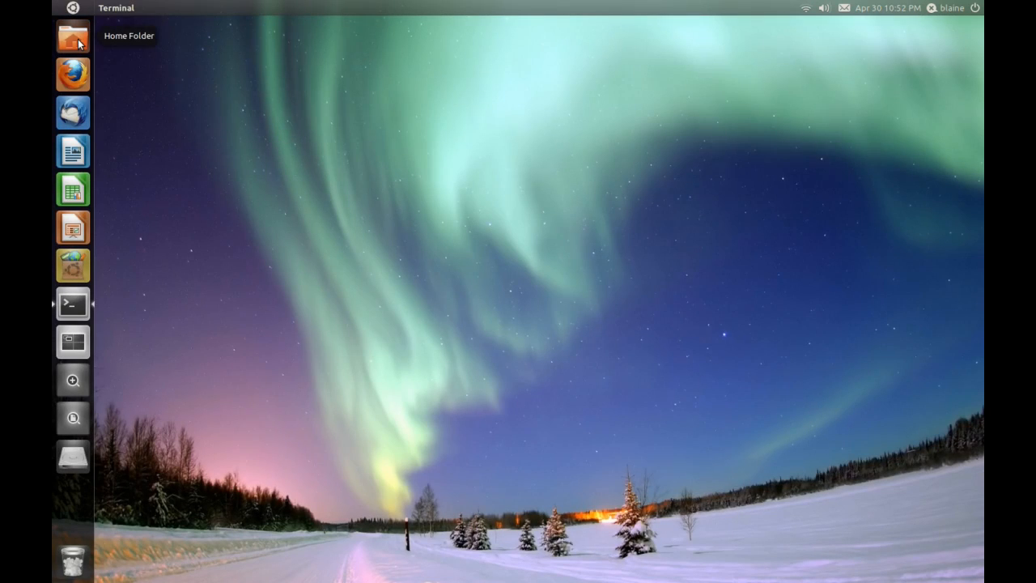
pyautogui.click(72, 36)
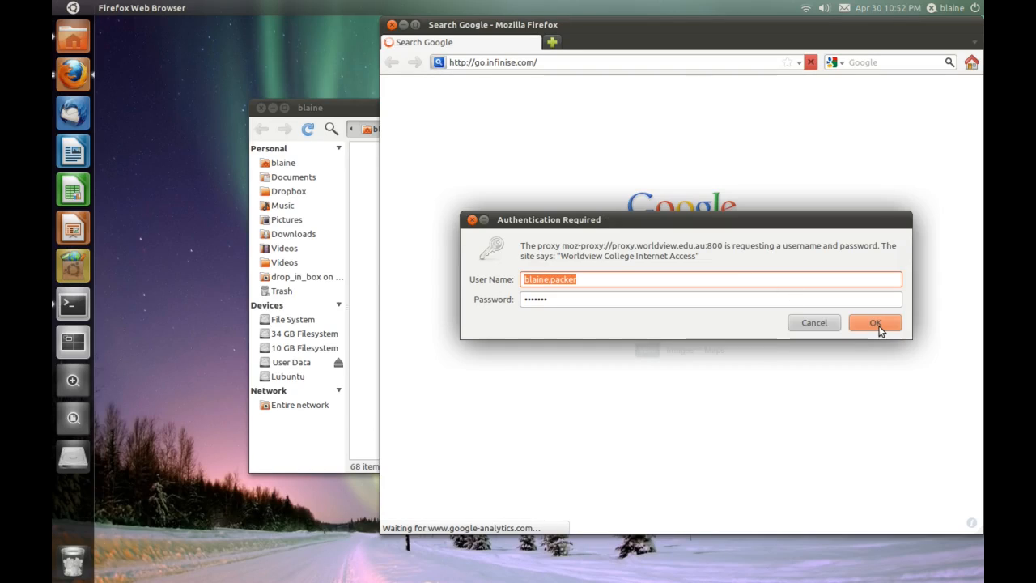
pyautogui.click(875, 322)
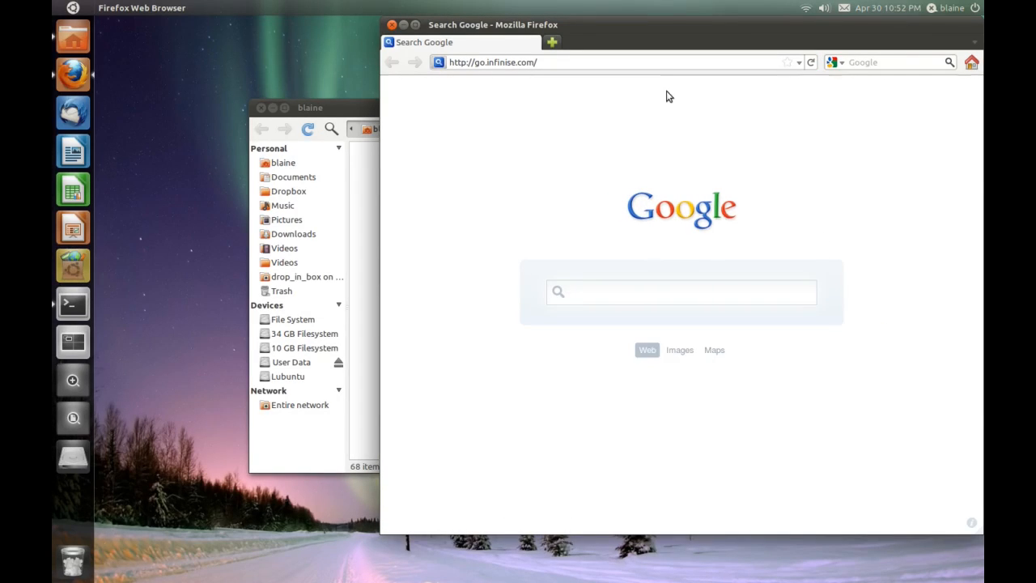
pyautogui.click(680, 291)
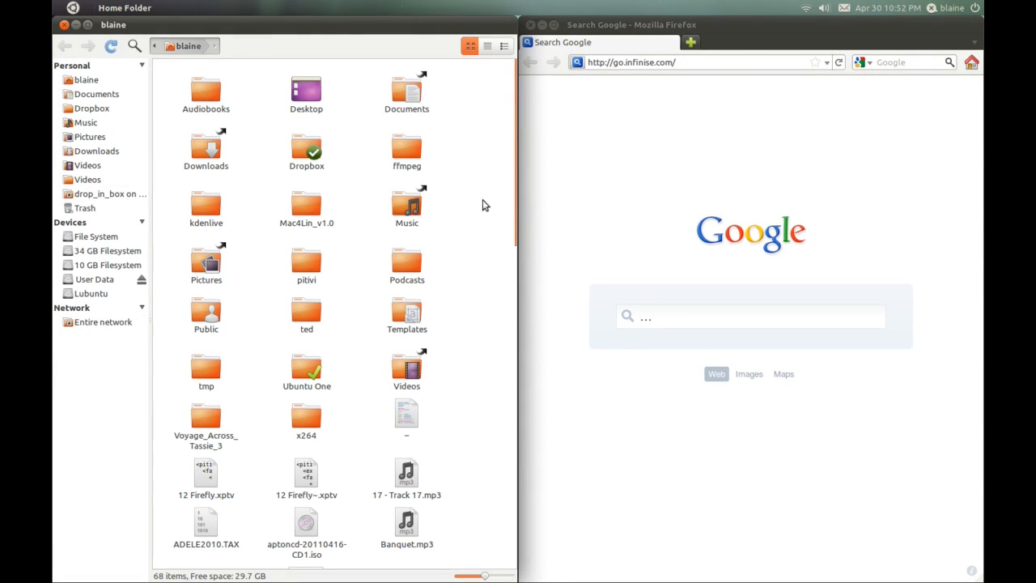
# - View the ffmpeg folder's contents, then close the Nautilus window
pyautogui.doubleClick(406, 151)
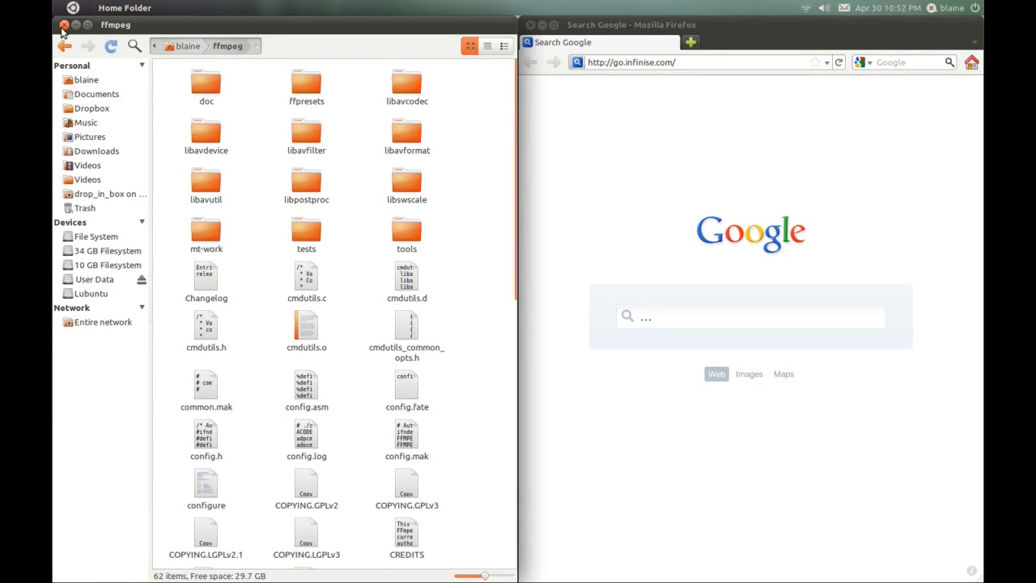
pyautogui.click(63, 25)
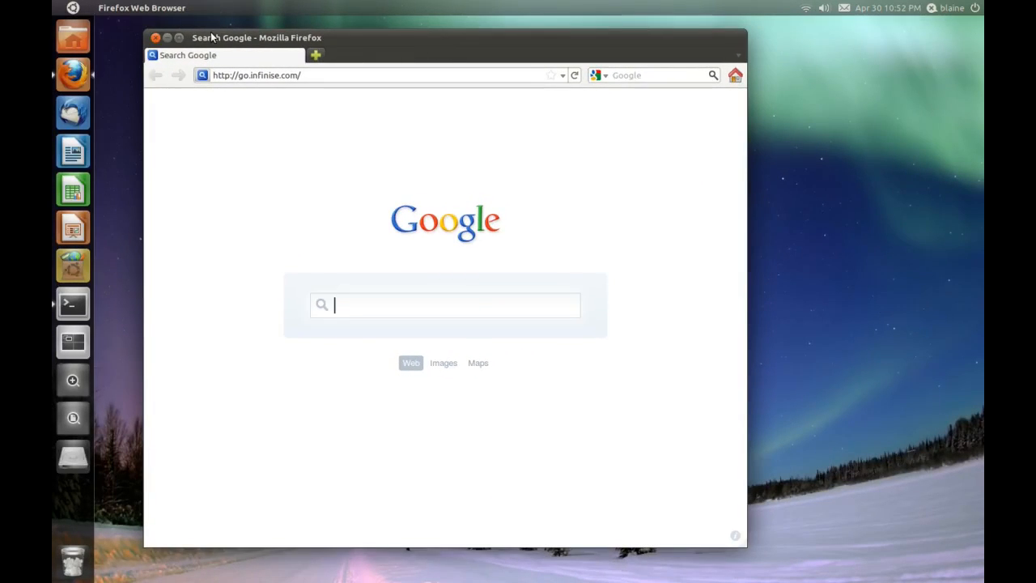
# - Close the Firefox Google search window to leave the empty aurora desktop
pyautogui.click(157, 37)
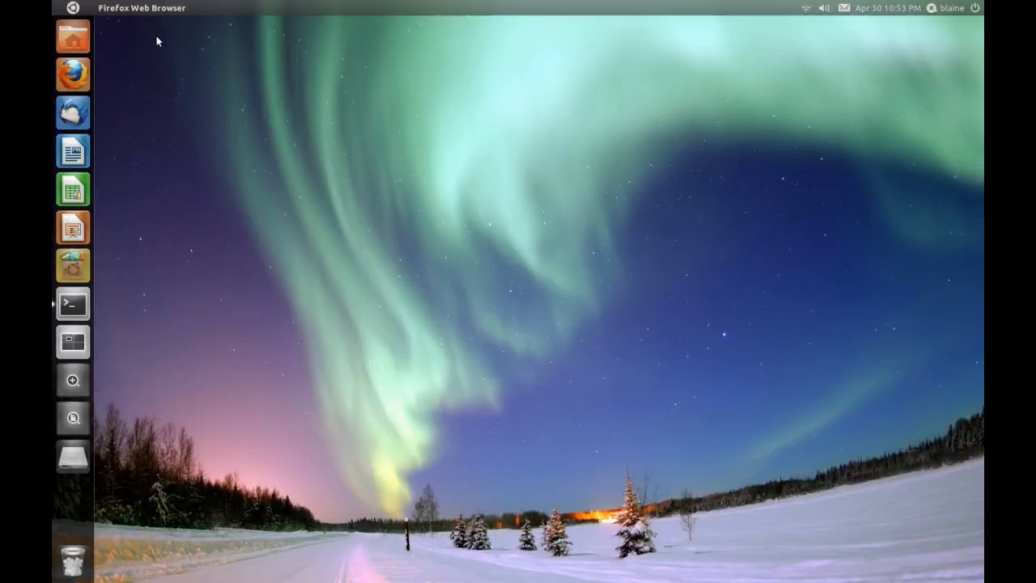
pyautogui.moveTo(73, 37)
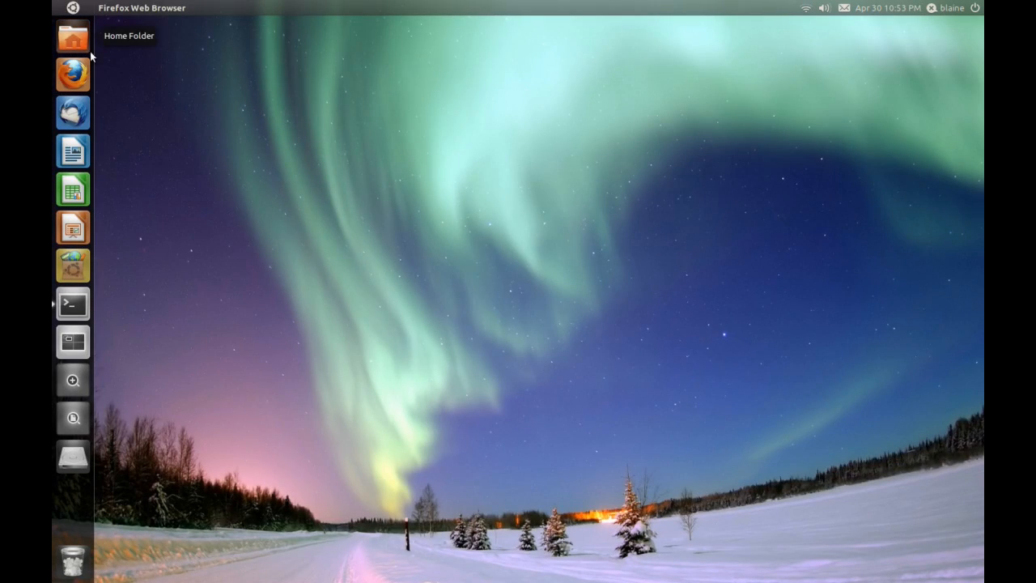
pyautogui.click(72, 37)
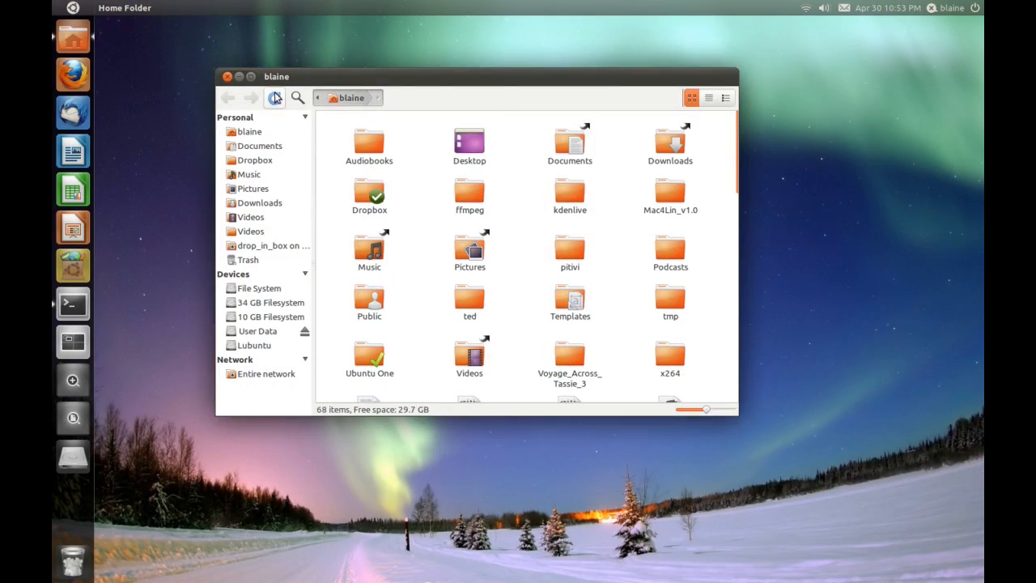
pyautogui.moveTo(277, 76); pyautogui.dragTo(246, 66)
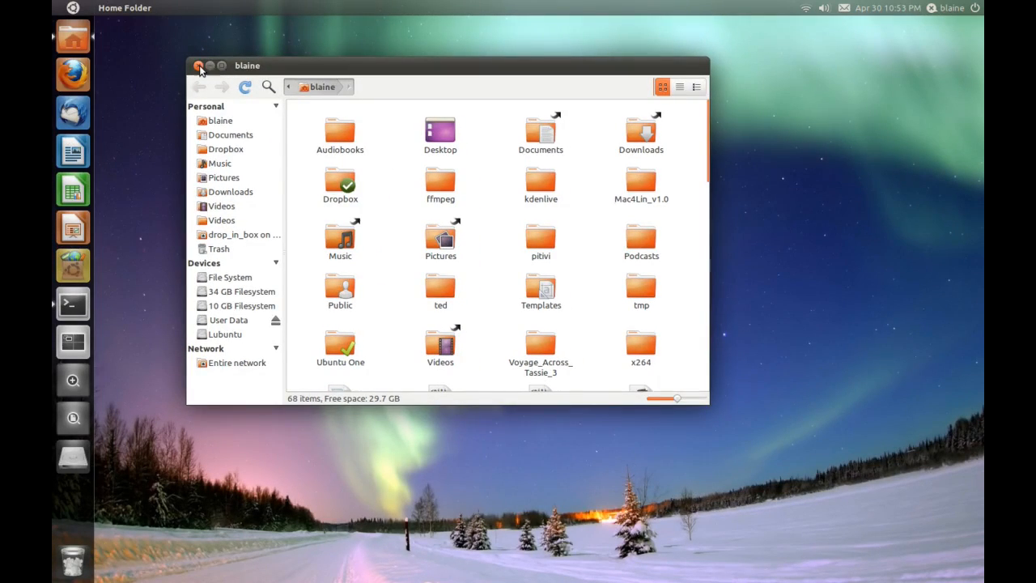
pyautogui.click(198, 65)
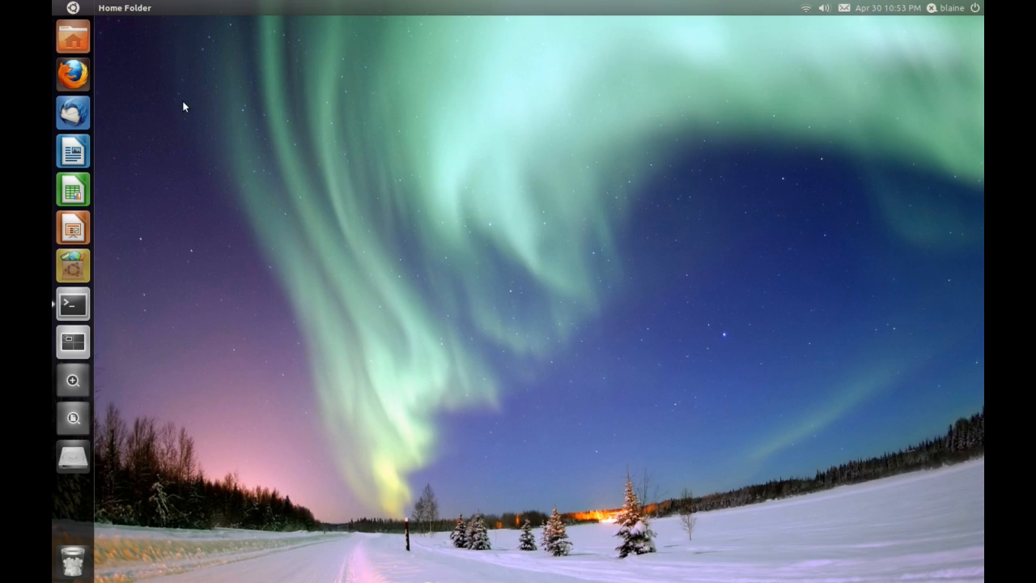
# - Relaunch Firefox from the launcher and confirm the proxy sign-in
pyautogui.click(72, 73)
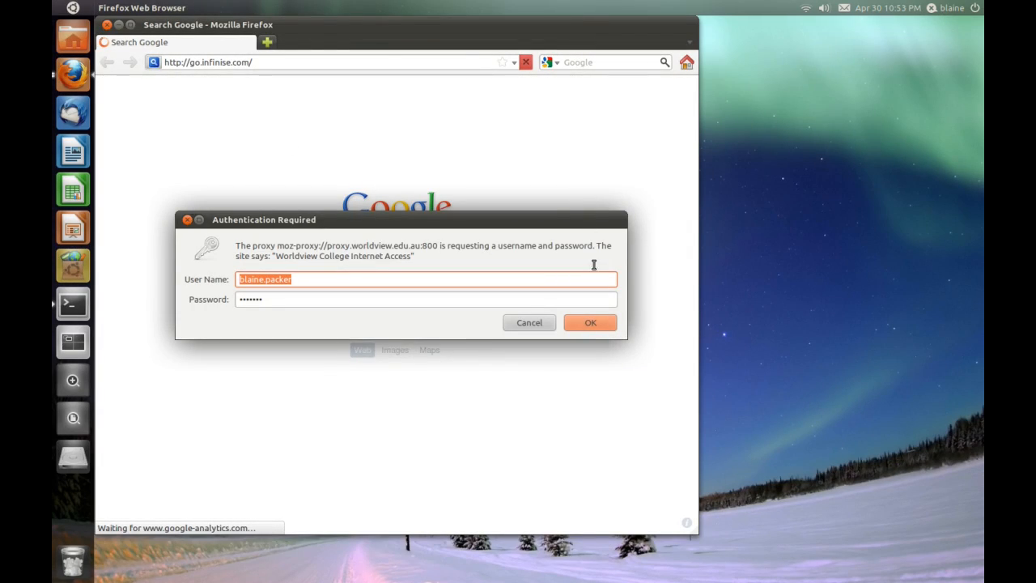
pyautogui.click(590, 322)
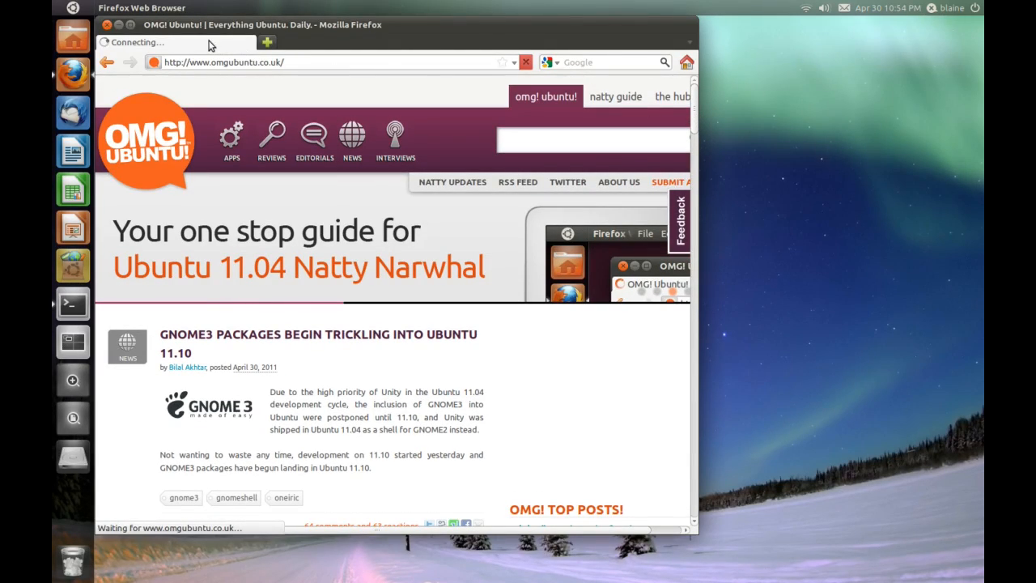
pyautogui.moveTo(341, 355)
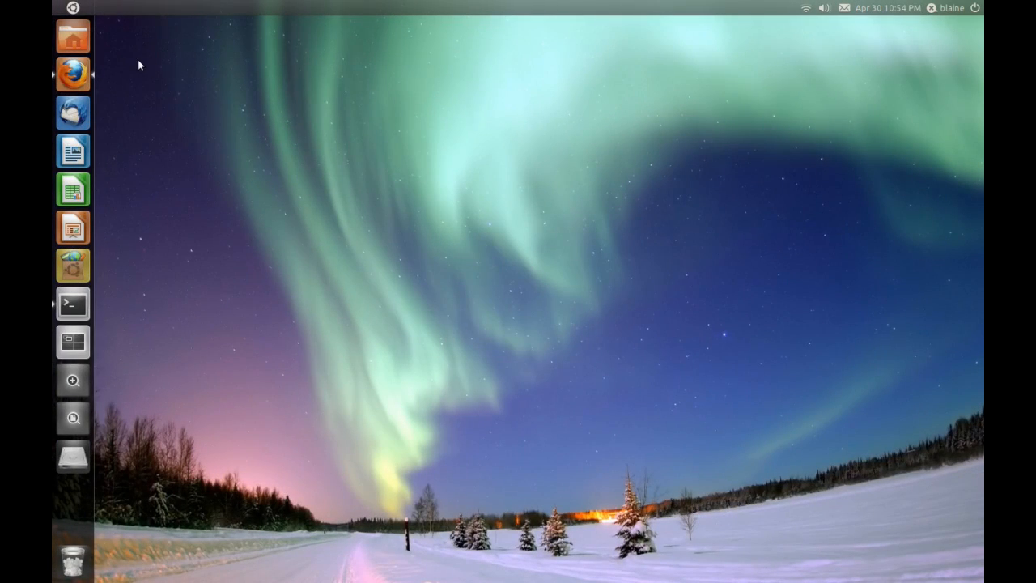
pyautogui.moveTo(73, 303)
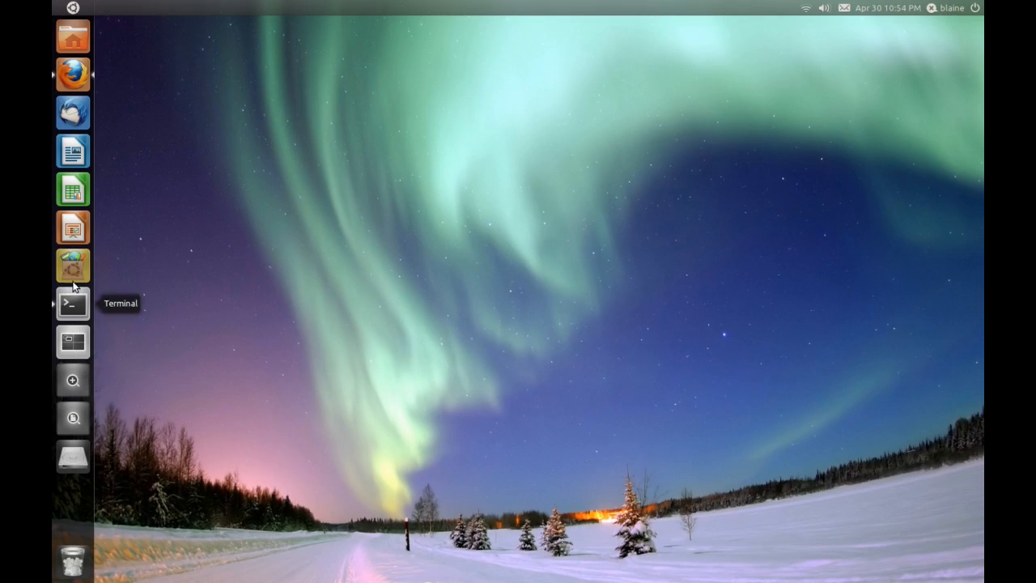
pyautogui.moveTo(178, 179)
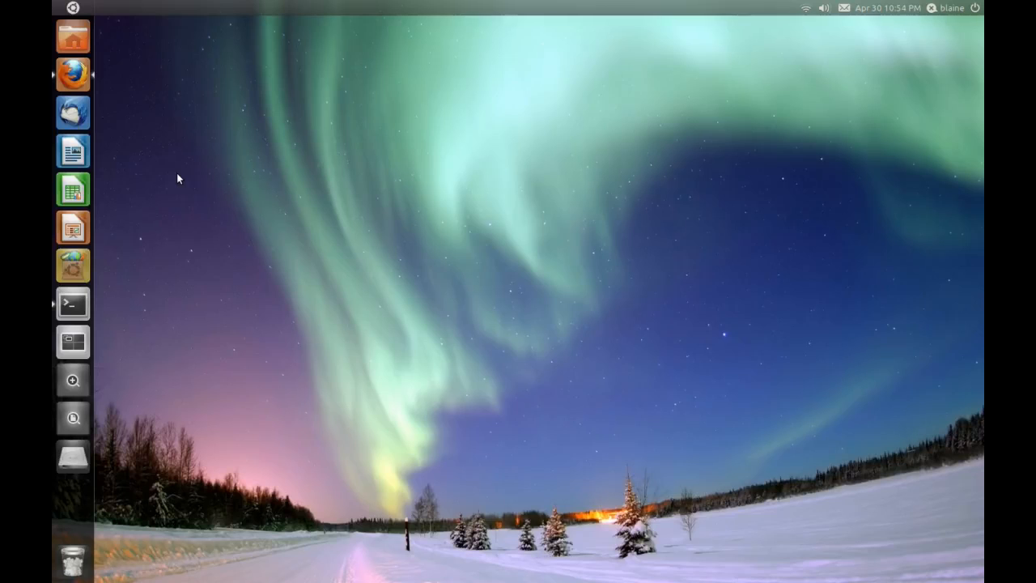
pyautogui.click(72, 73)
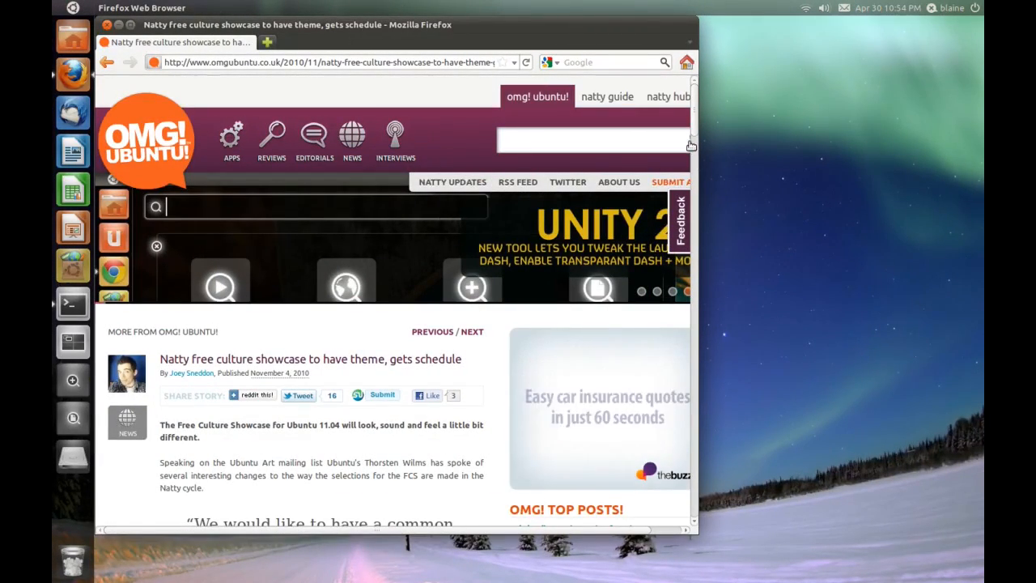
pyautogui.scroll(-3)
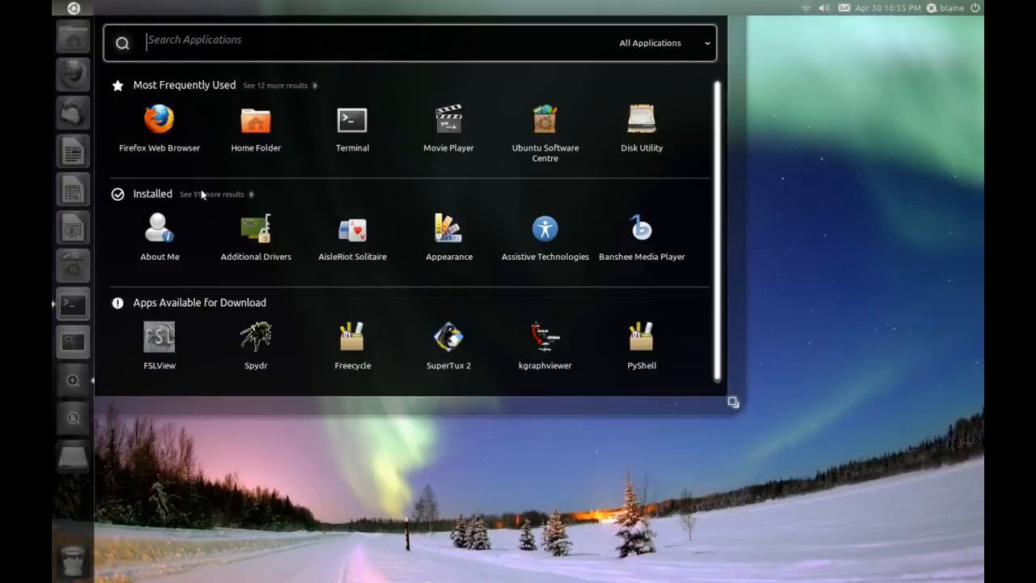
pyautogui.moveTo(764, 269)
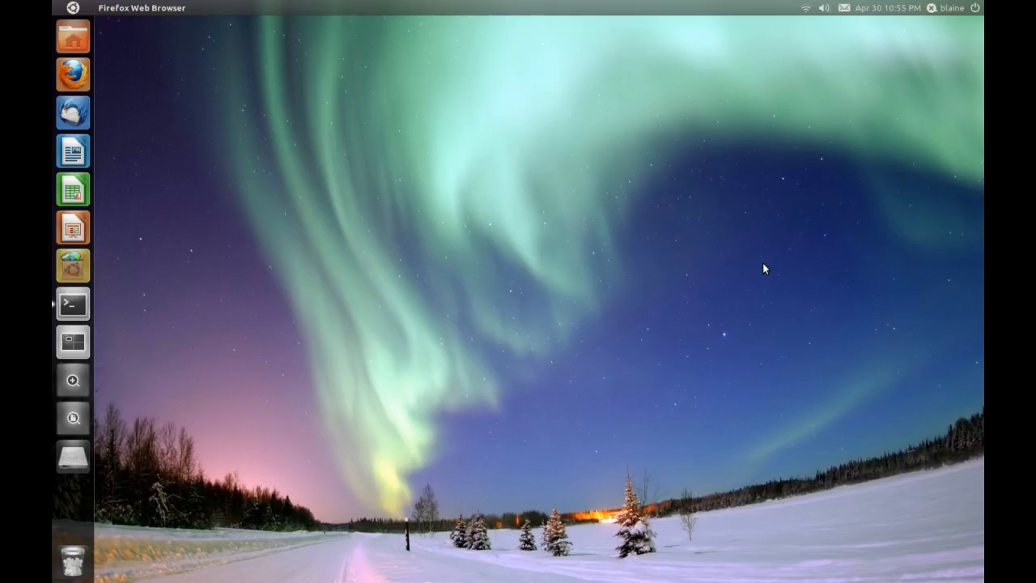
pyautogui.moveTo(123, 113)
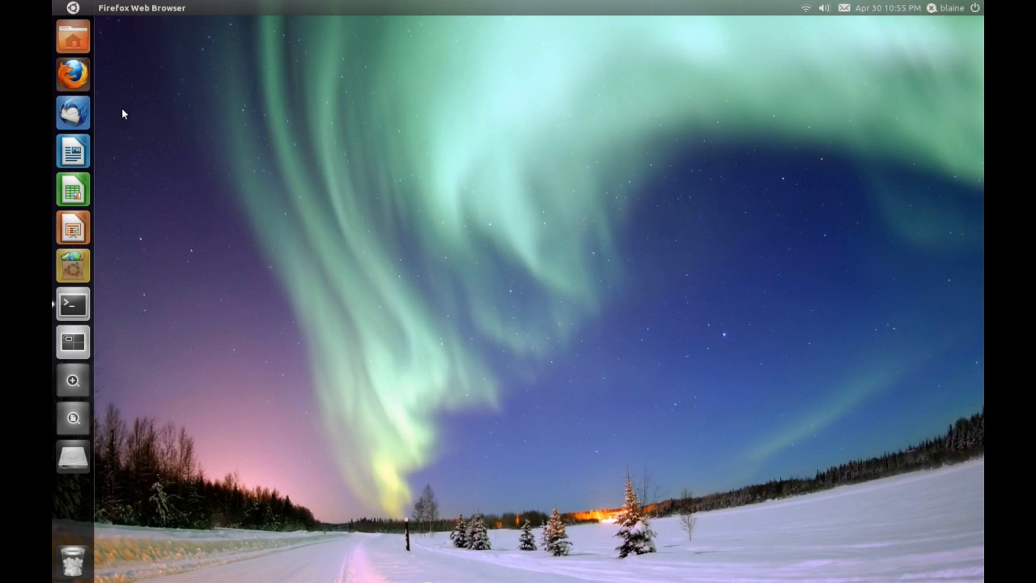
pyautogui.click(73, 72)
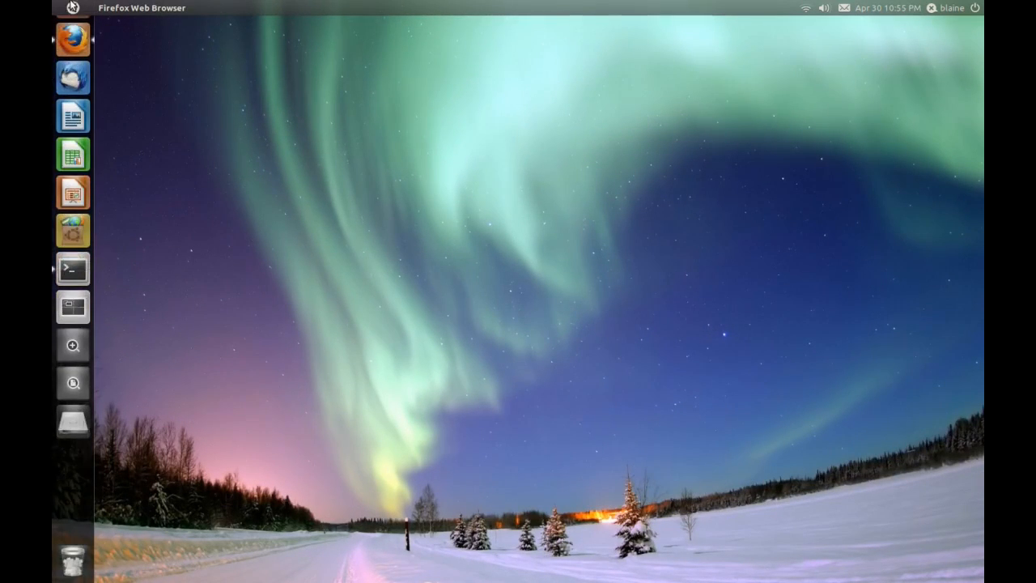
pyautogui.moveTo(73, 561)
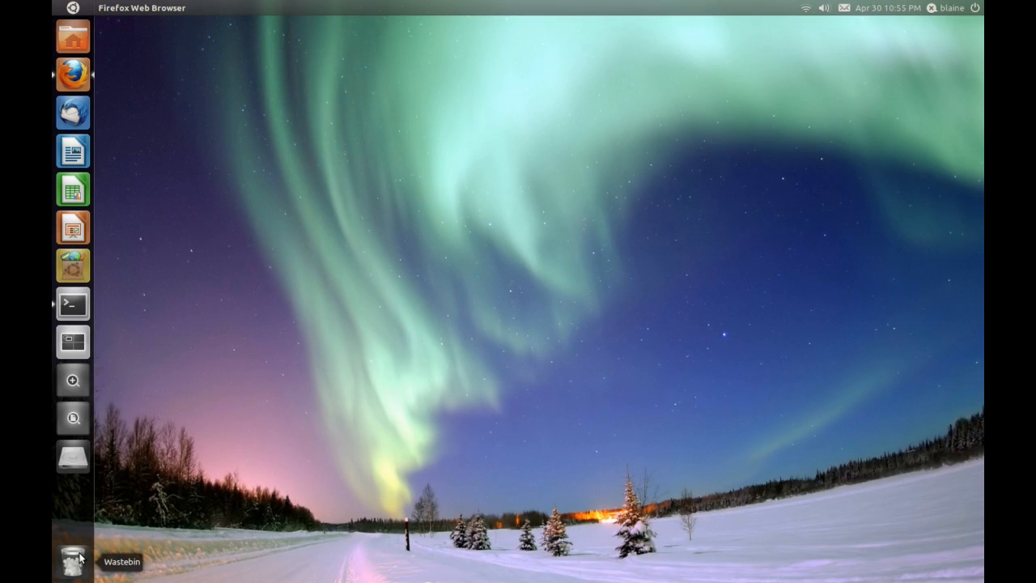
pyautogui.click(73, 8)
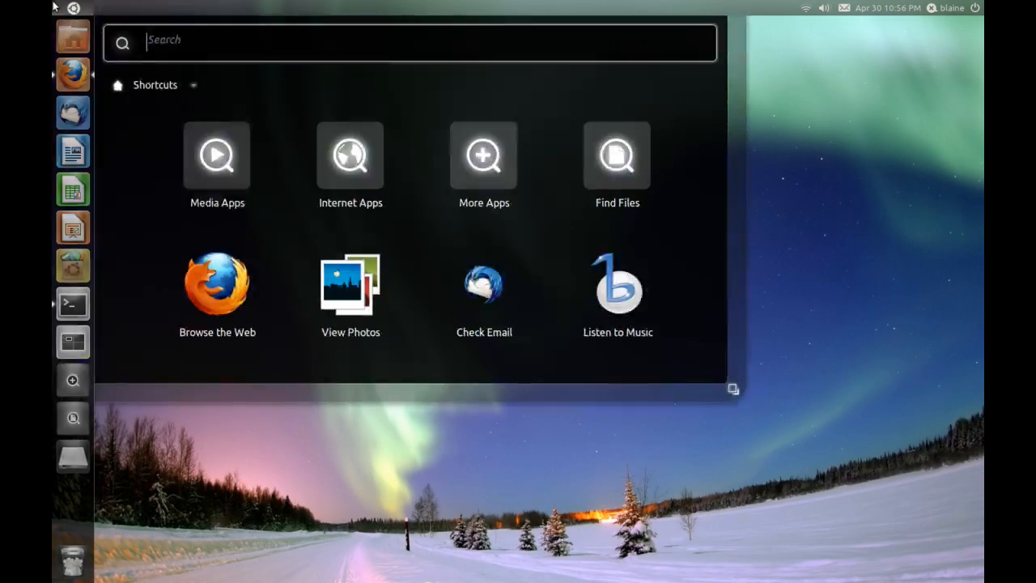
pyautogui.moveTo(217, 154)
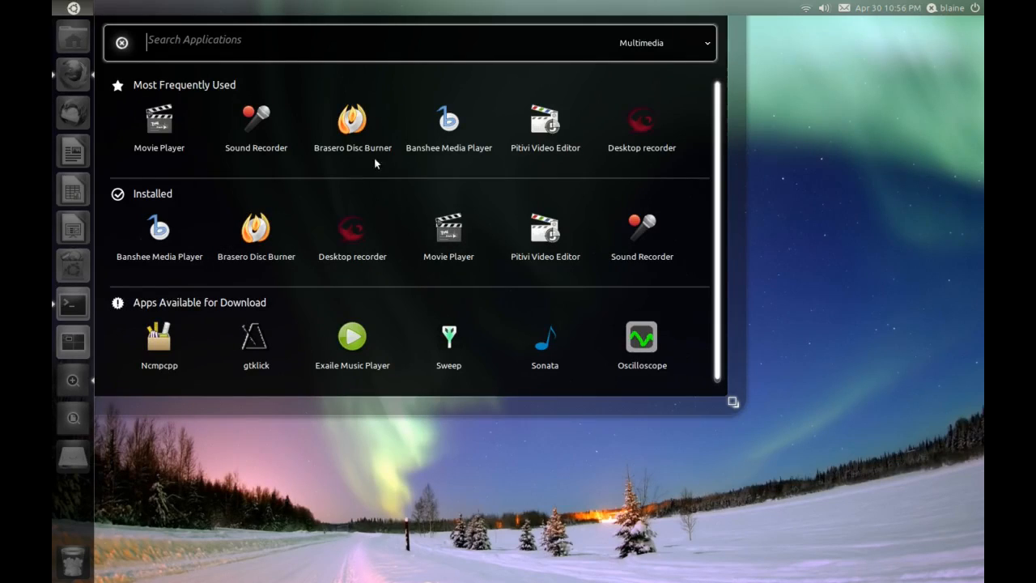
pyautogui.moveTo(448, 119)
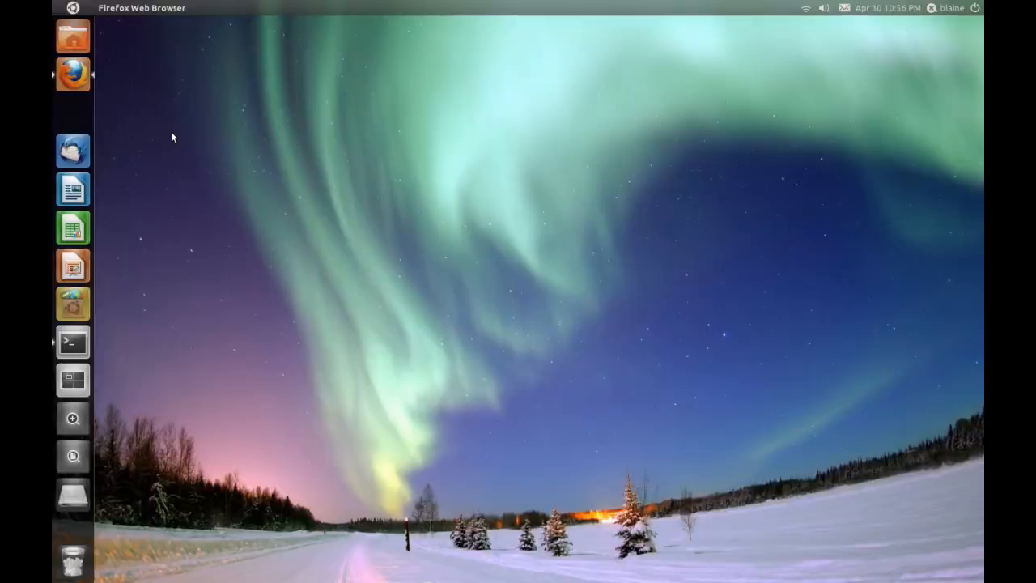
pyautogui.moveTo(121, 125)
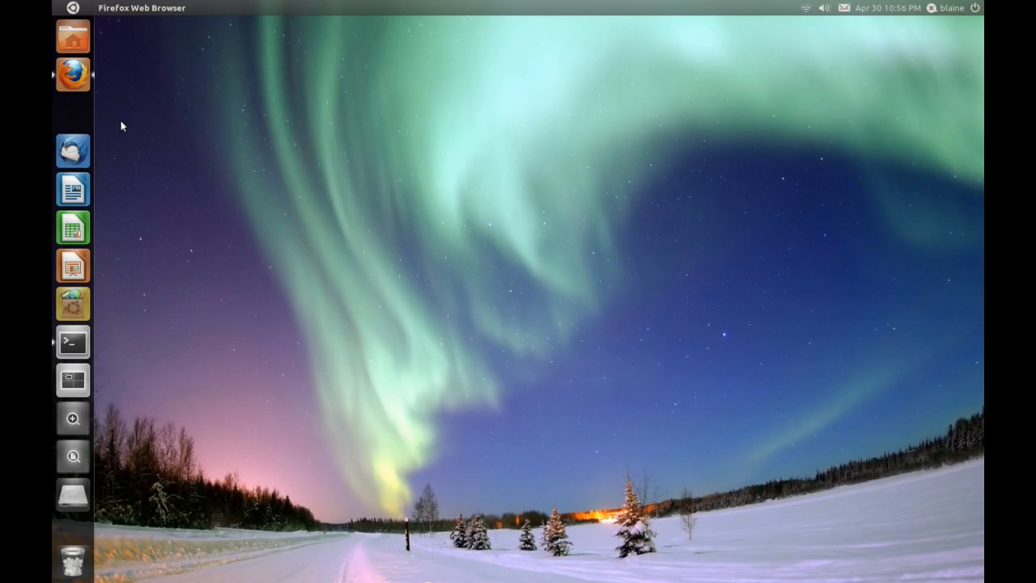
pyautogui.moveTo(81, 123)
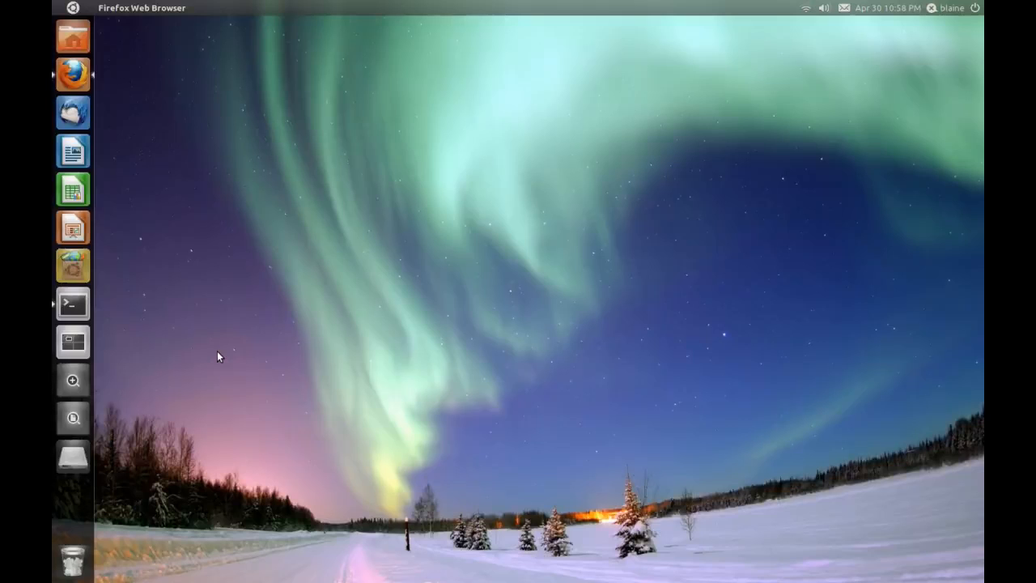
# - Restore Firefox and scroll the omgubuntu.co.uk/natty guide down to the 'what is Unity' section
pyautogui.click(72, 74)
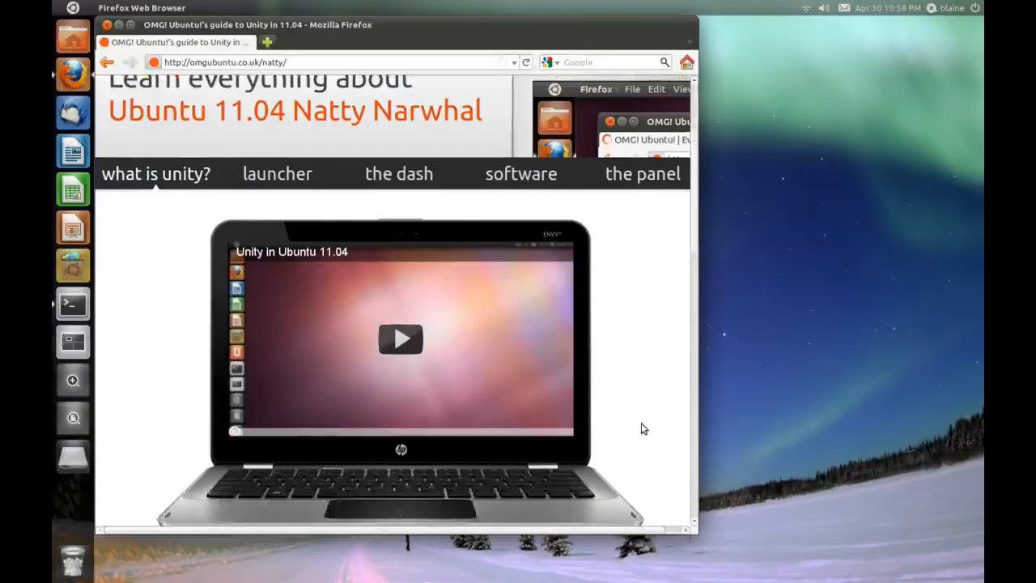
pyautogui.scroll(-3)
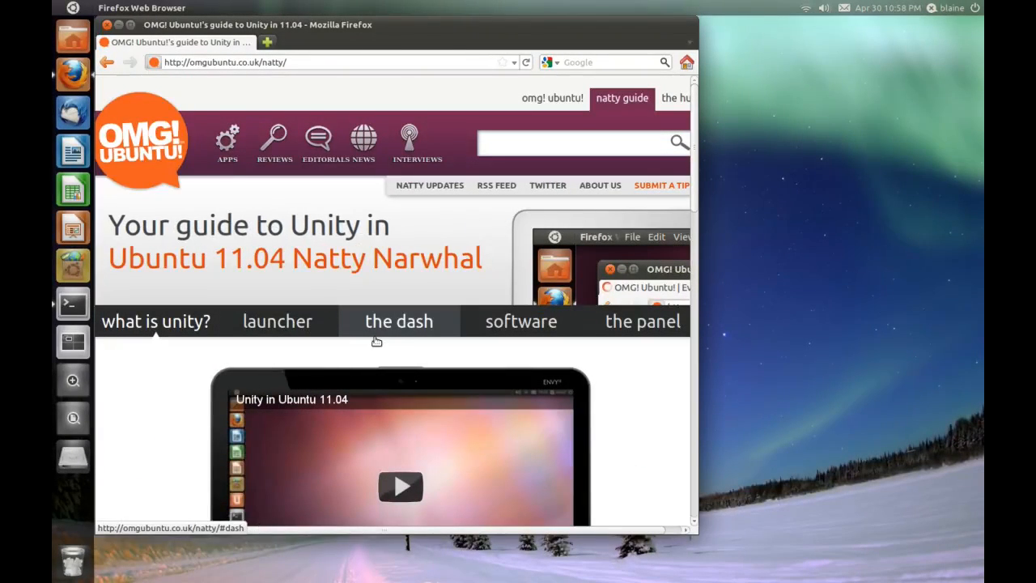
pyautogui.moveTo(633, 400)
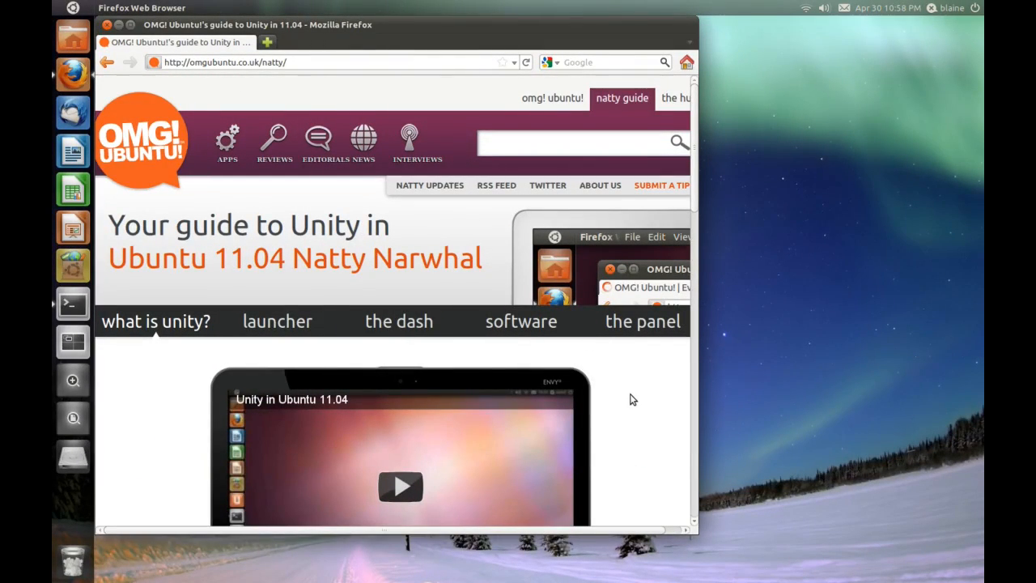
pyautogui.scroll(-3)
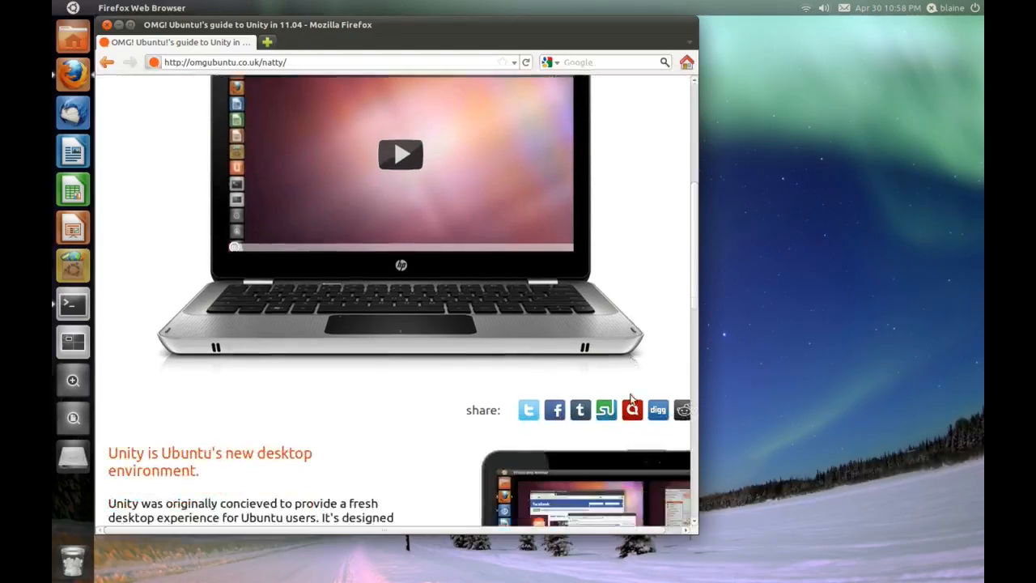
pyautogui.scroll(-3)
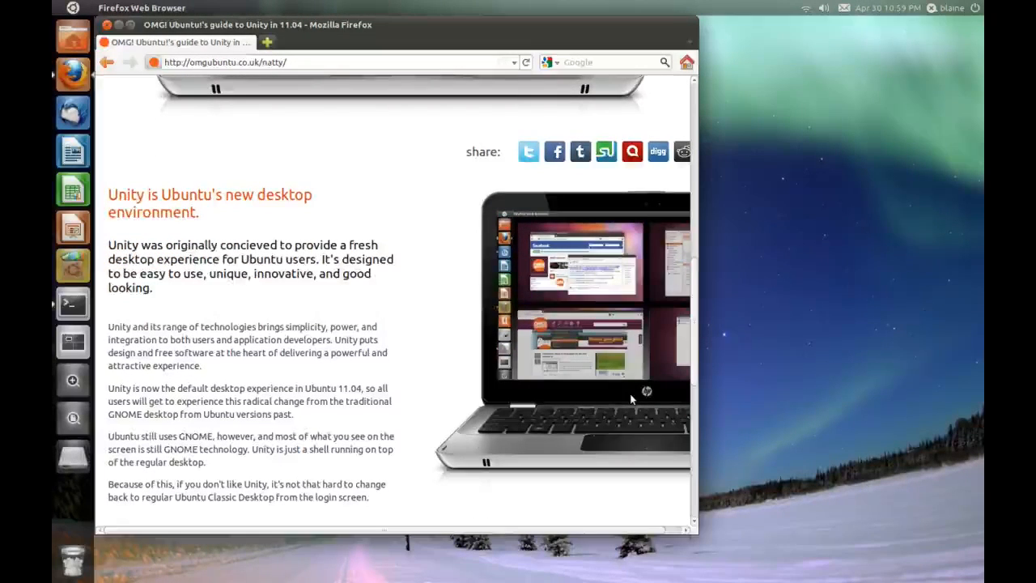